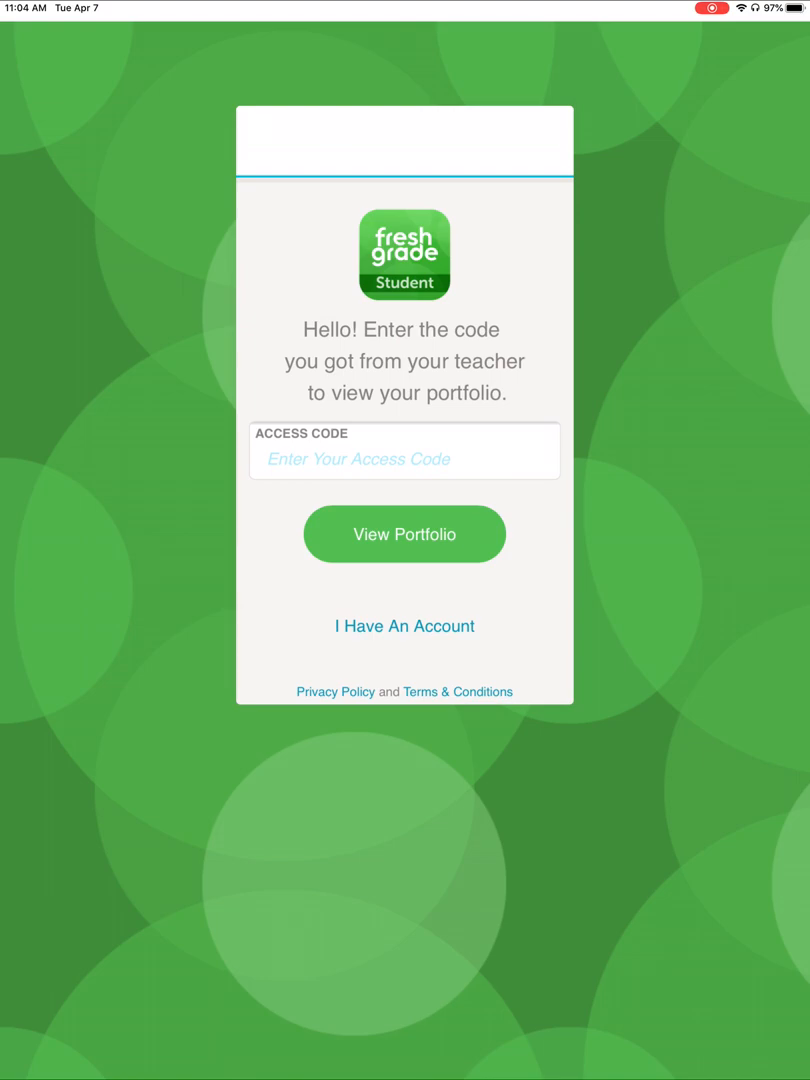
Choose 'I Have An Account' to reach the student account login screen
click(404, 626)
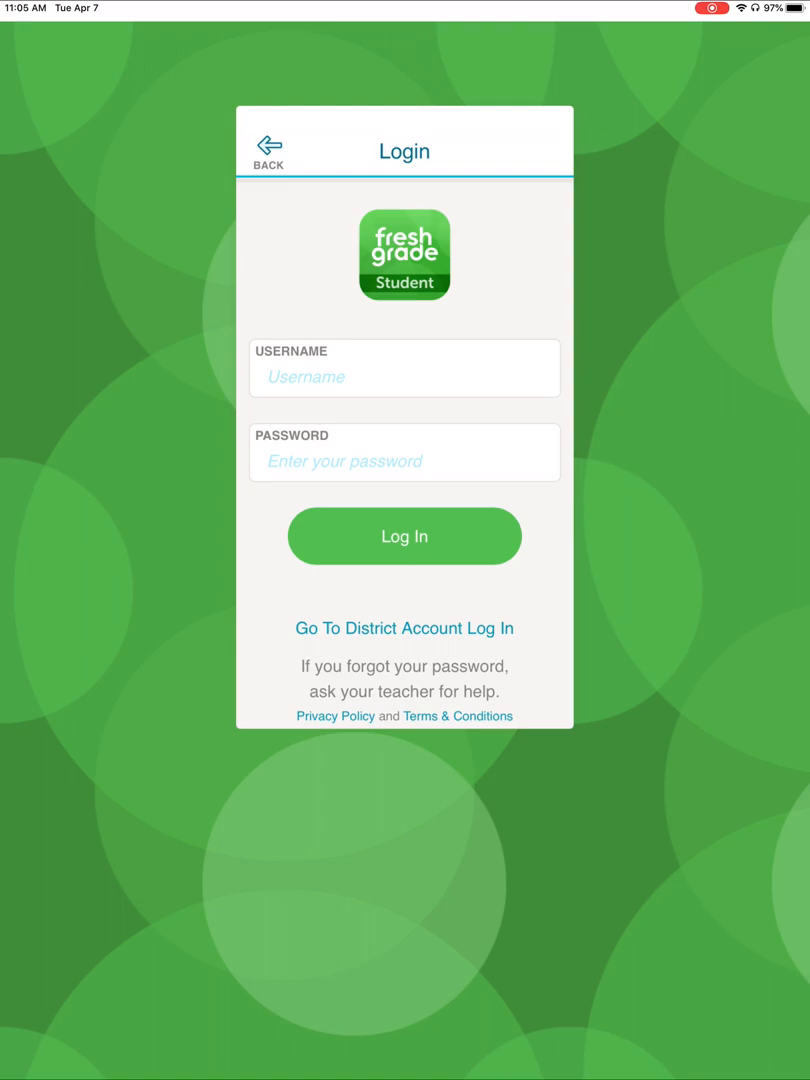
Switch to the district account login that asks for a district name
click(404, 628)
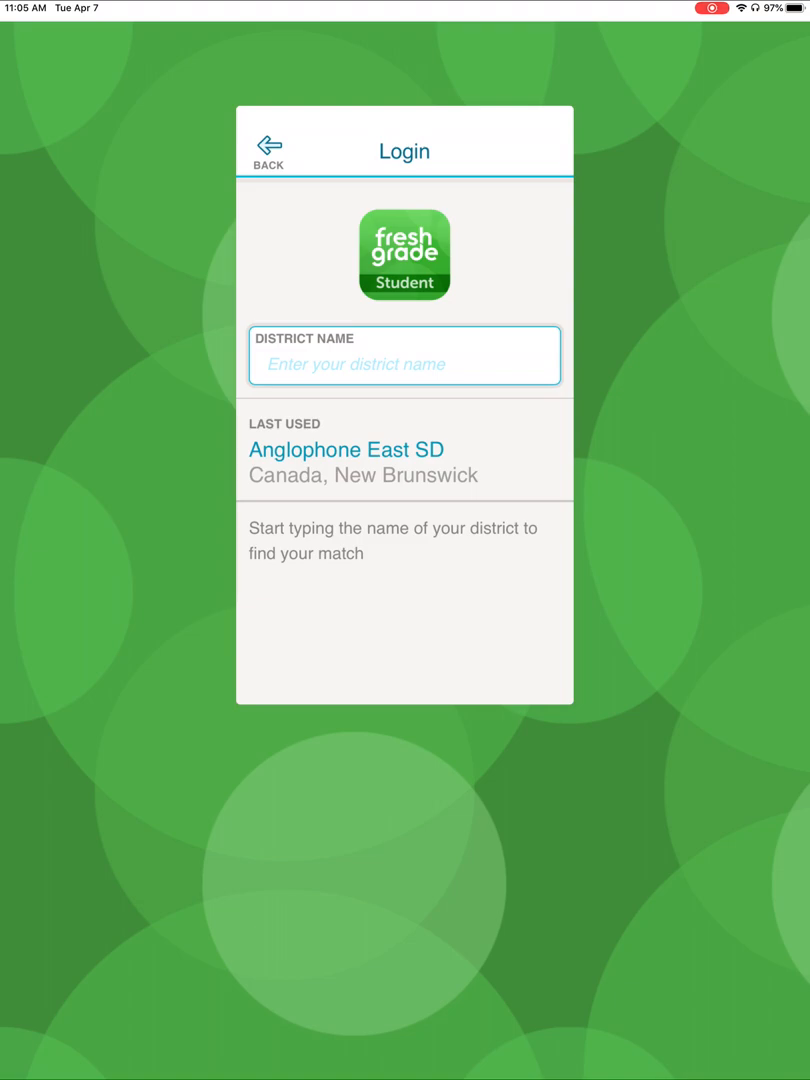
Search the district name 'ang' and pick Anglophone East SD
click(404, 364)
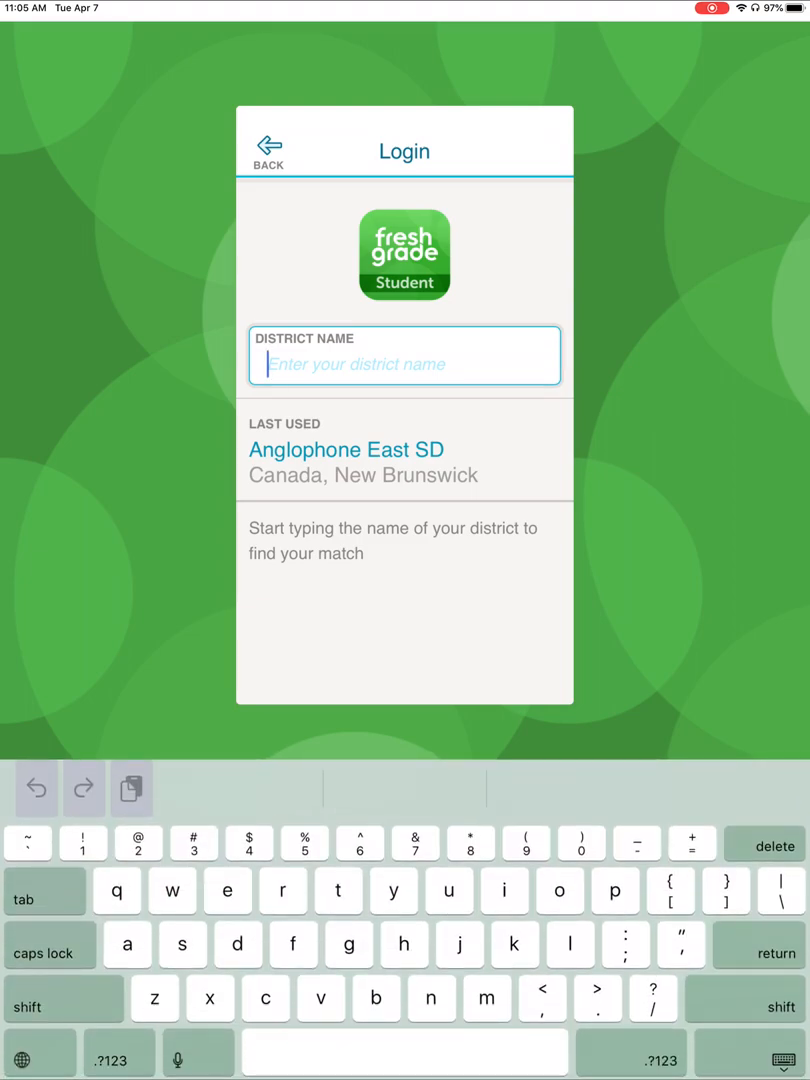
text(ang)
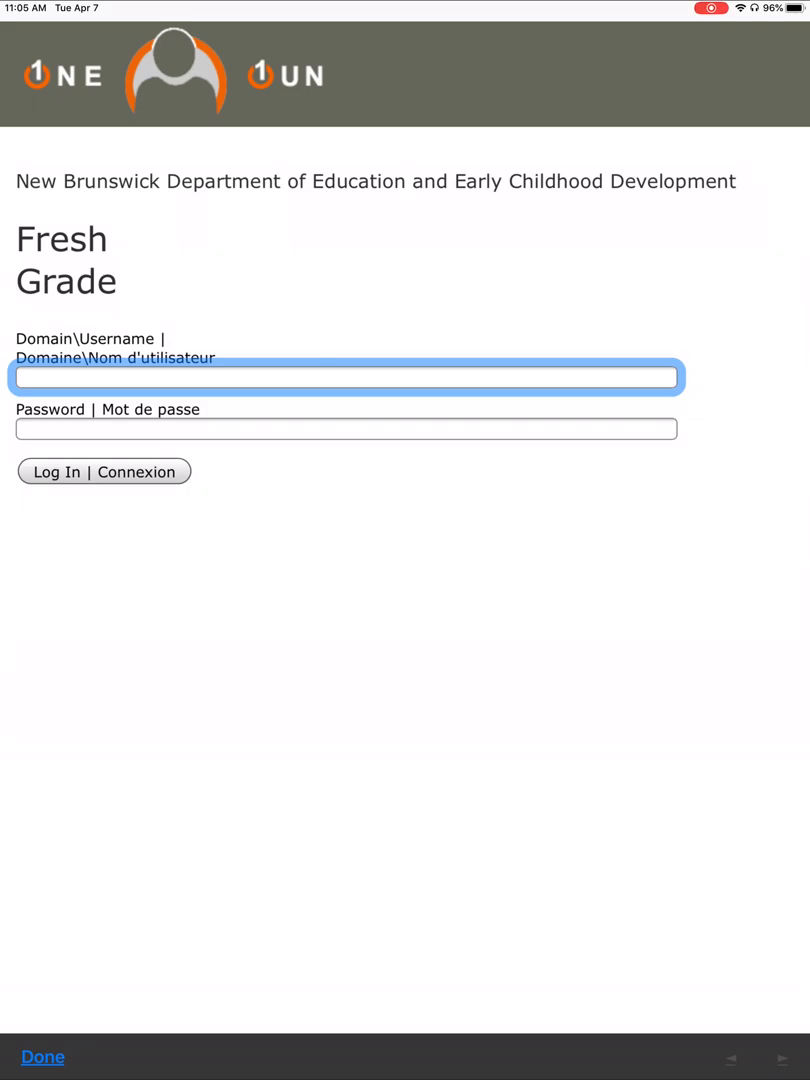
click(346, 378)
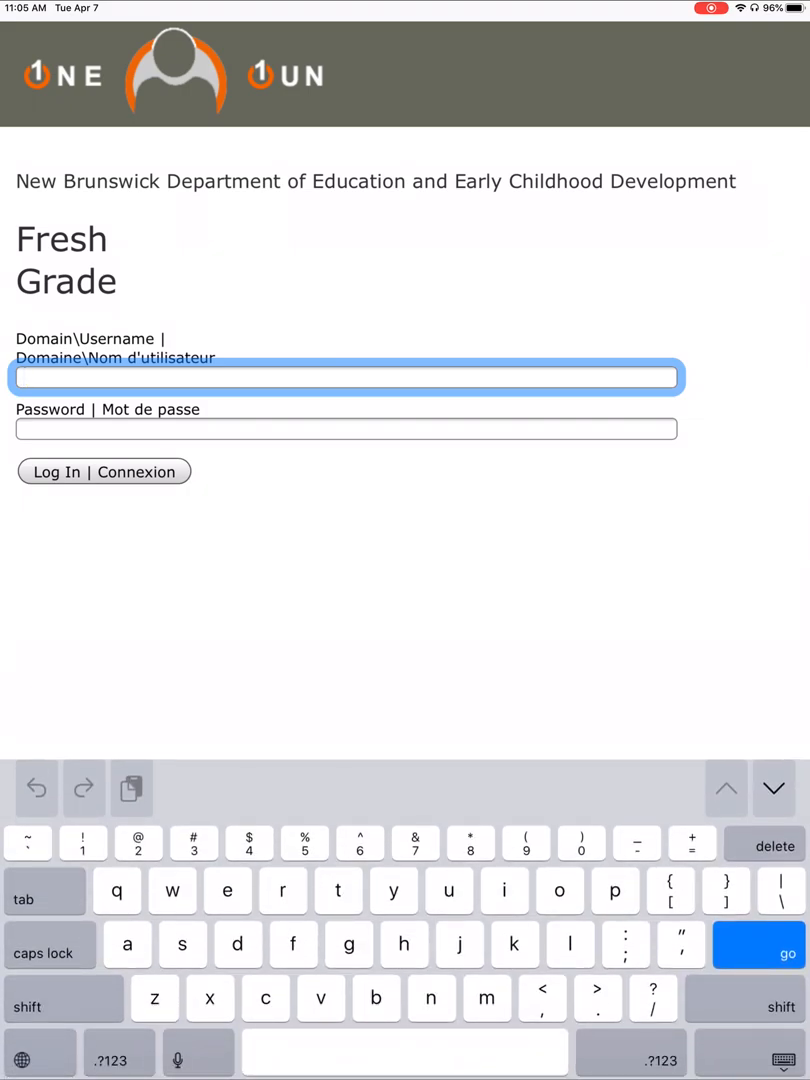
text(nbss)
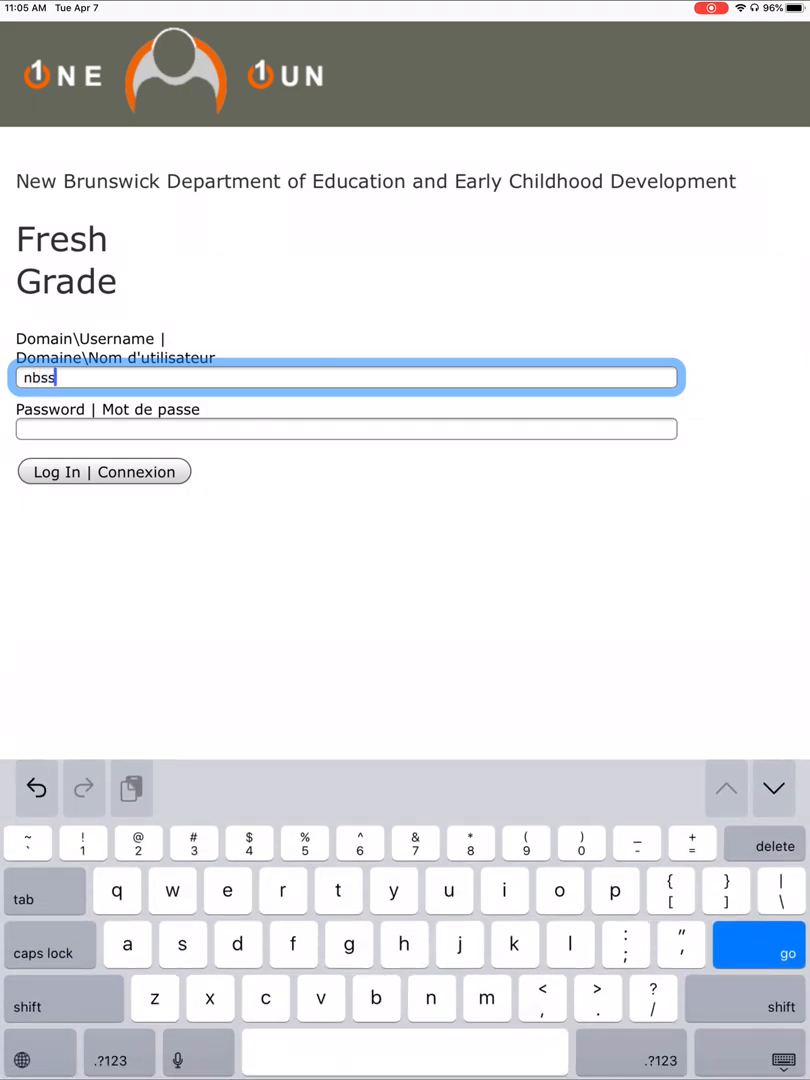
text(\)
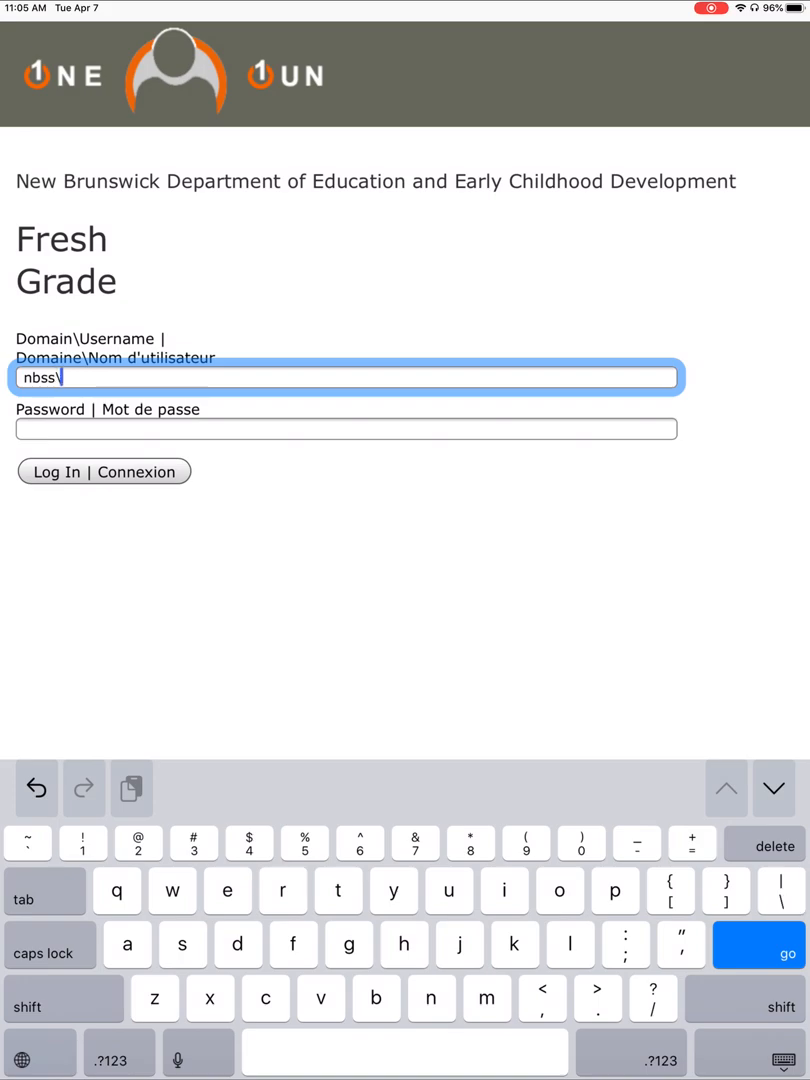
text(e)
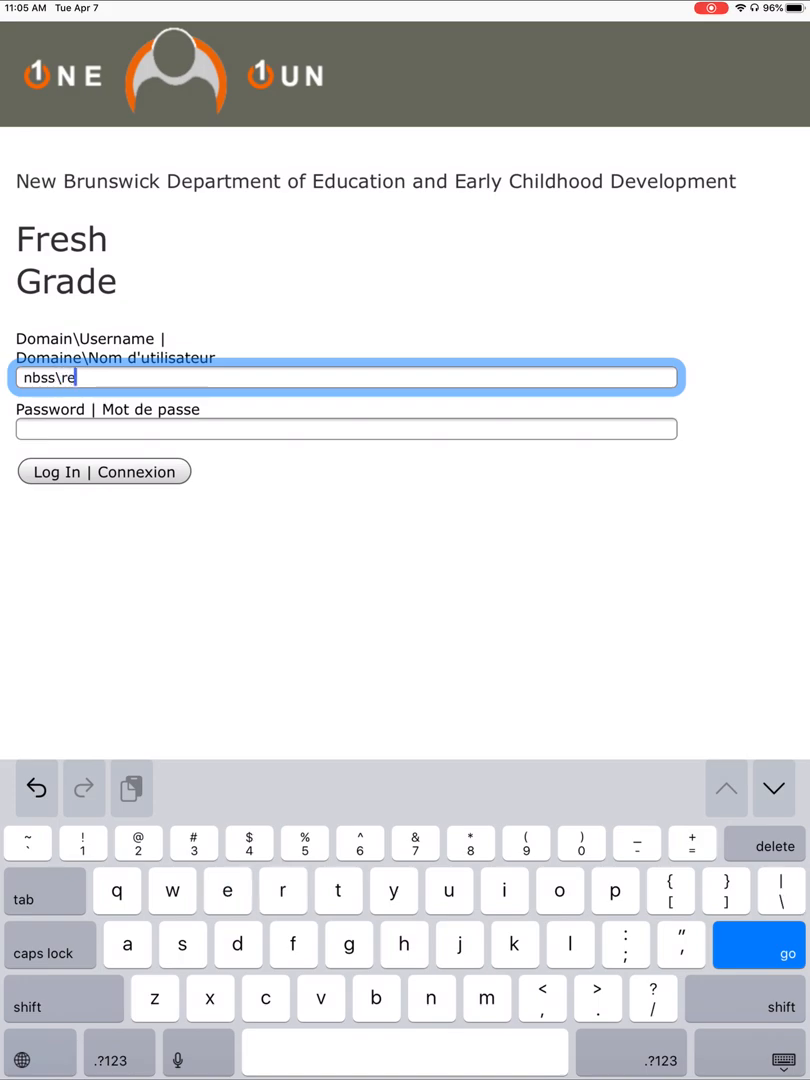
text(egal)
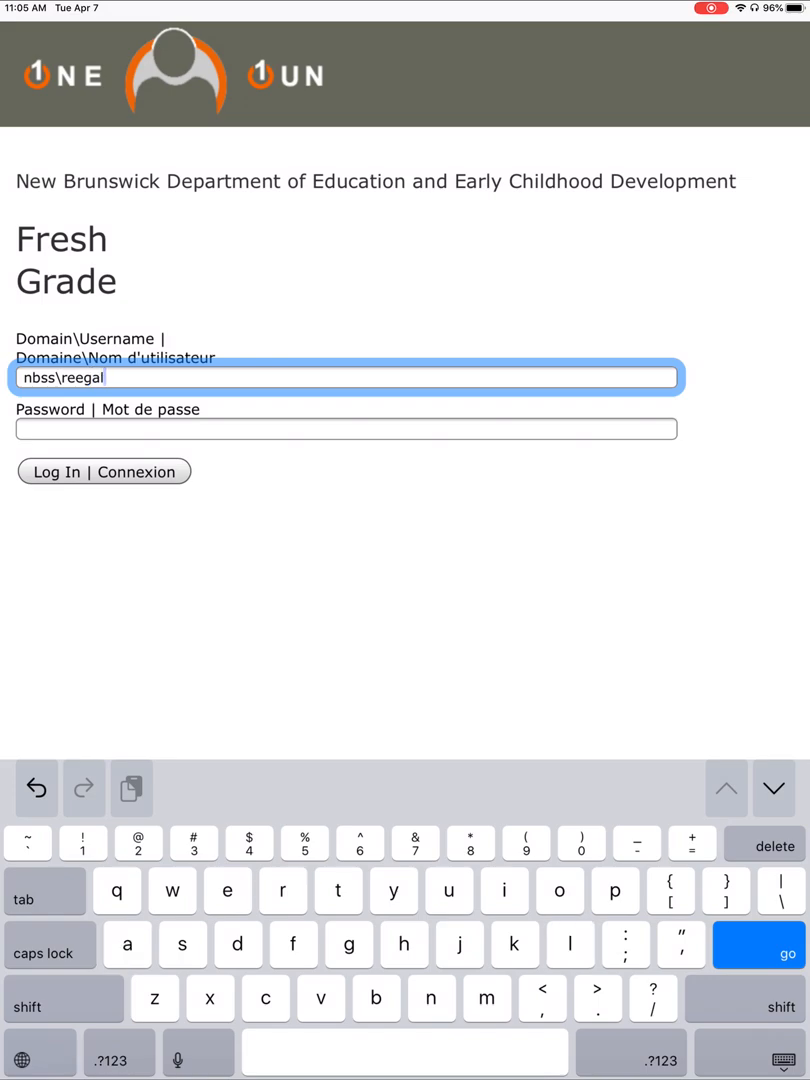
text(2884)
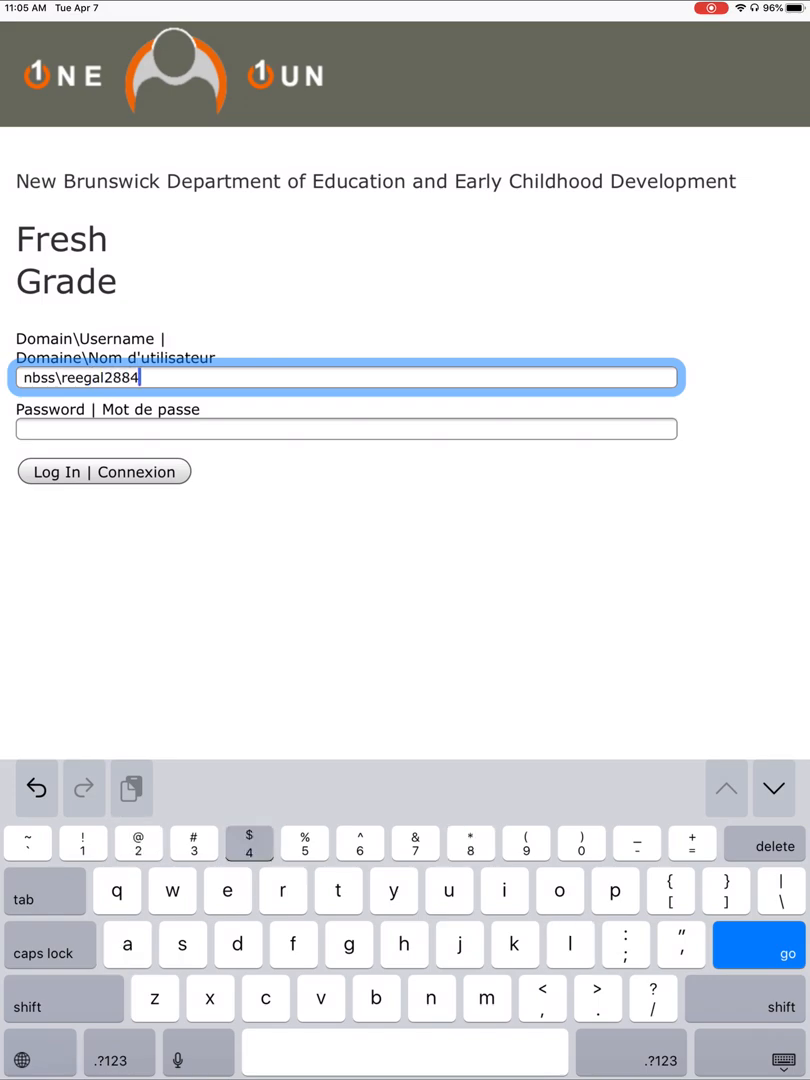
text(4)
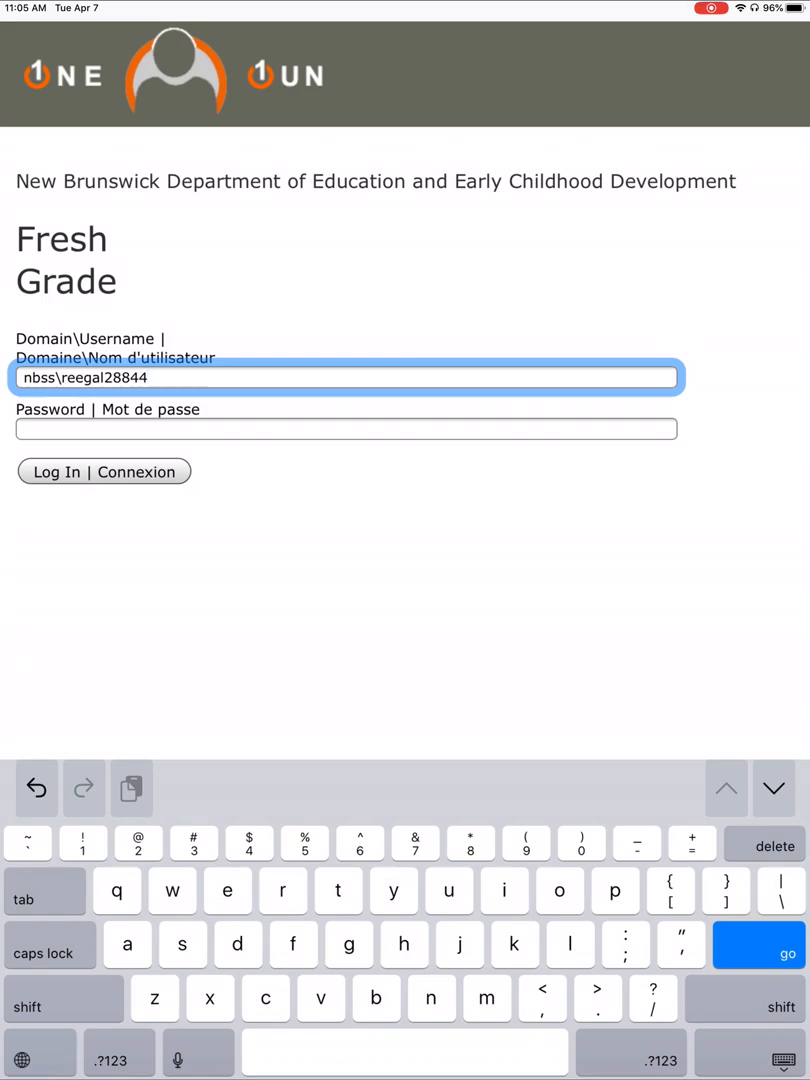
Enter the password and log in to open the Music 7 portfolio
click(347, 429)
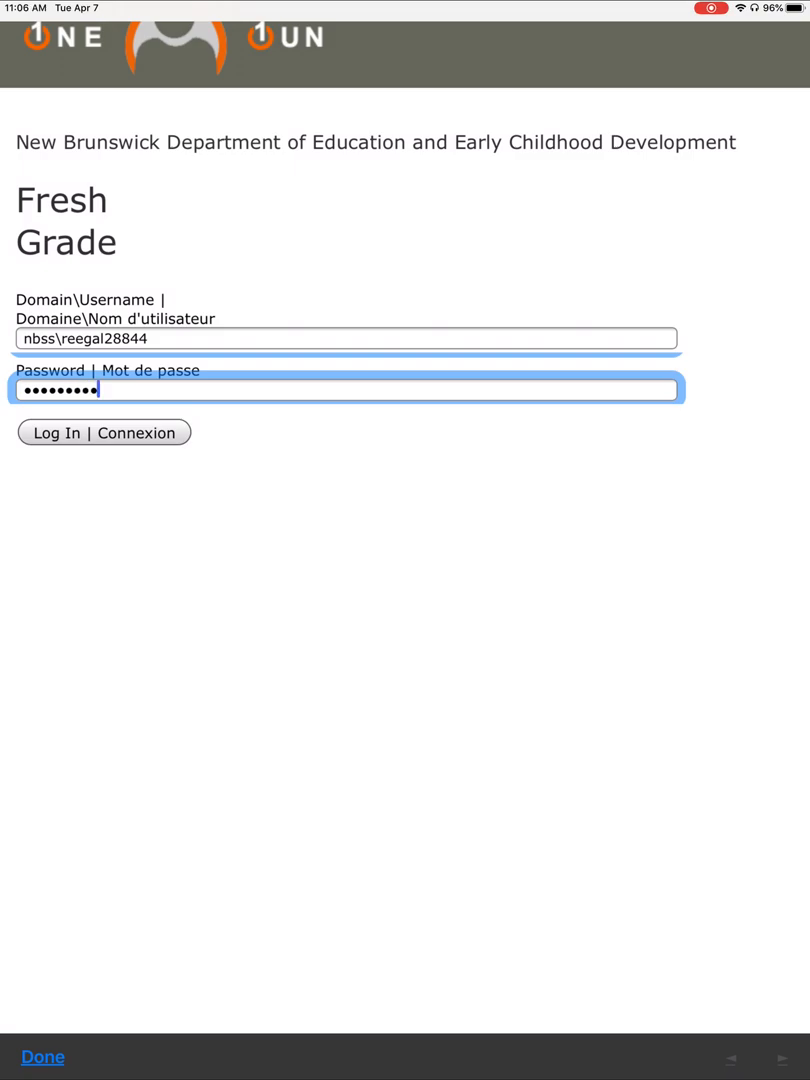
click(103, 432)
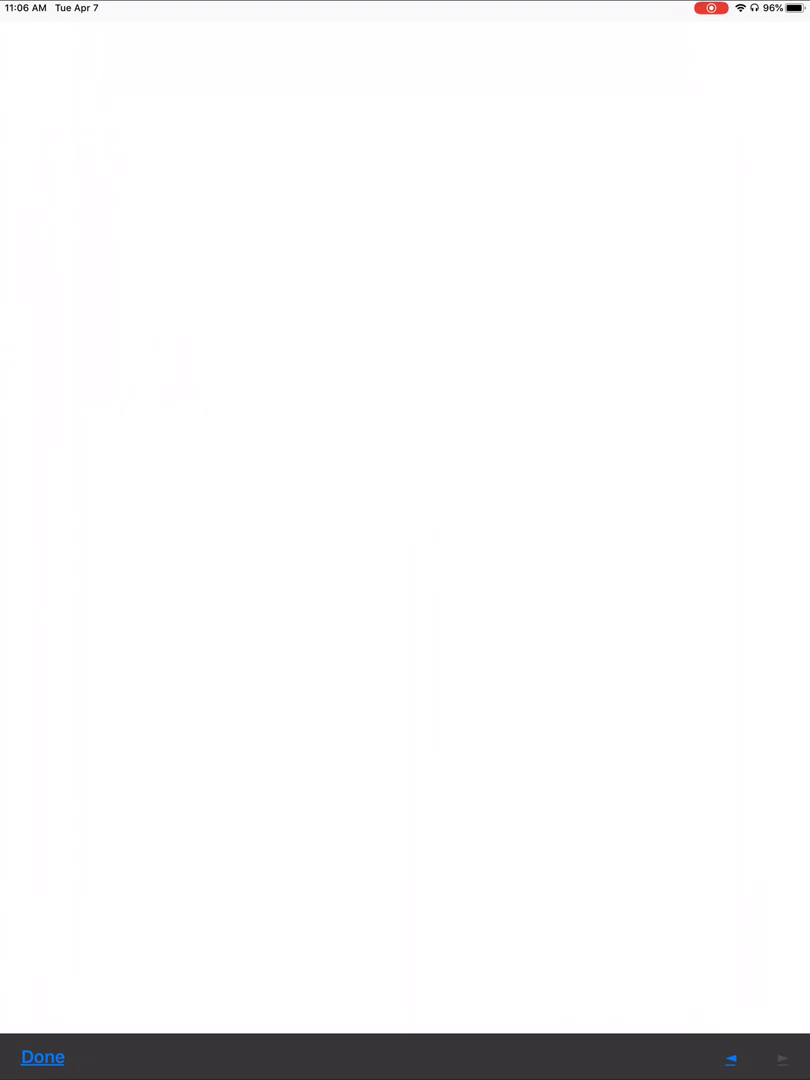
click(42, 1056)
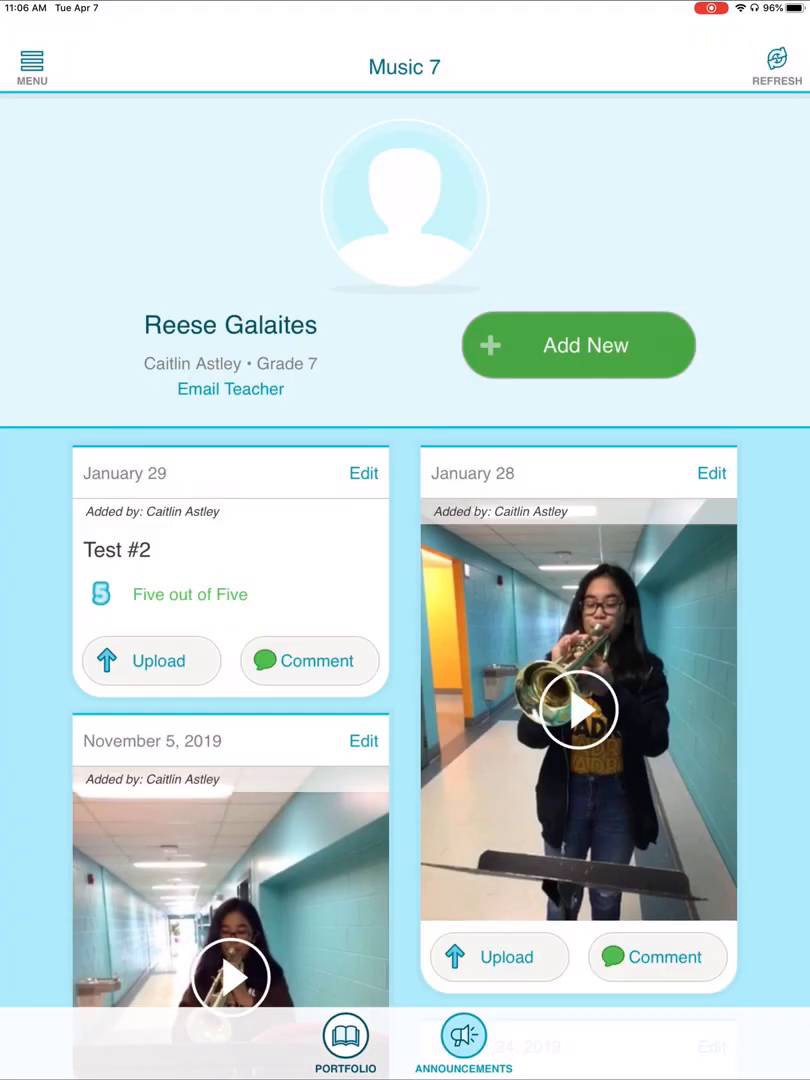